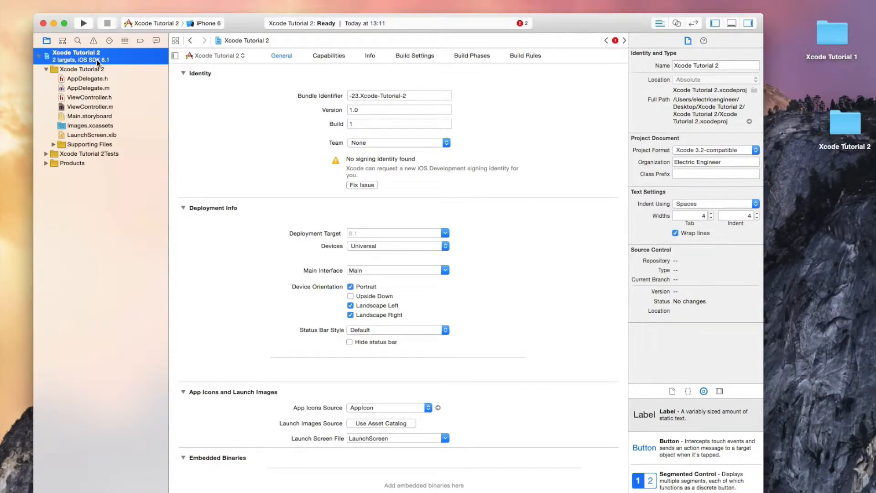
mouse_move(97, 107)
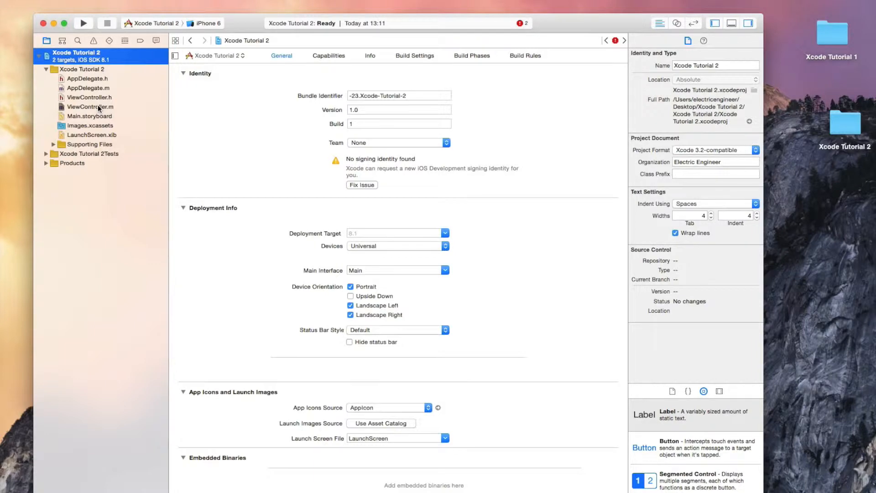
mouse_move(111, 100)
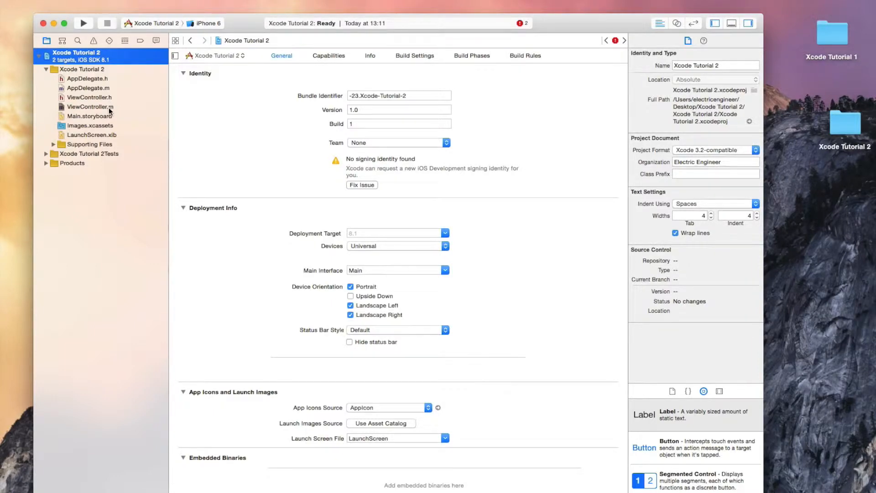
left_click(90, 107)
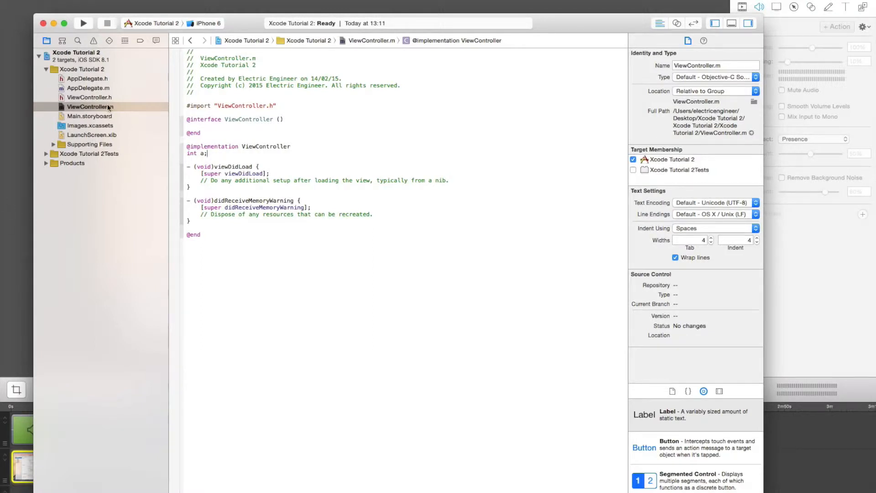
mouse_move(103, 101)
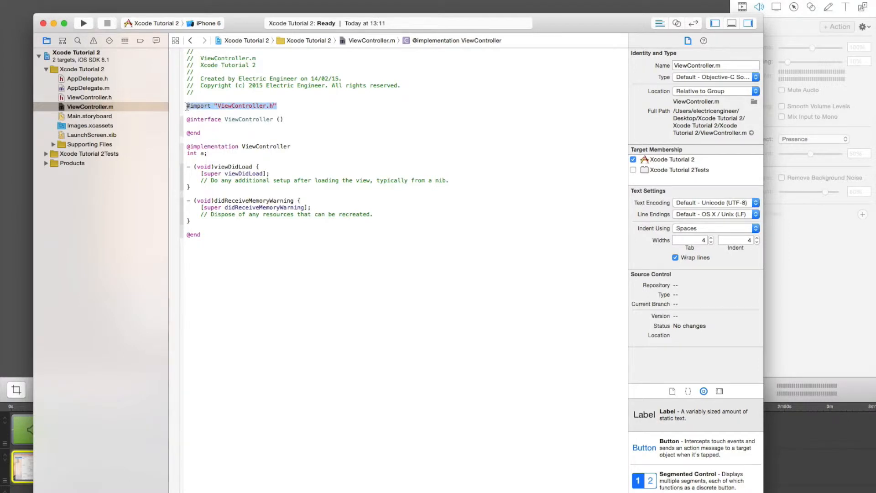
left_click(207, 154)
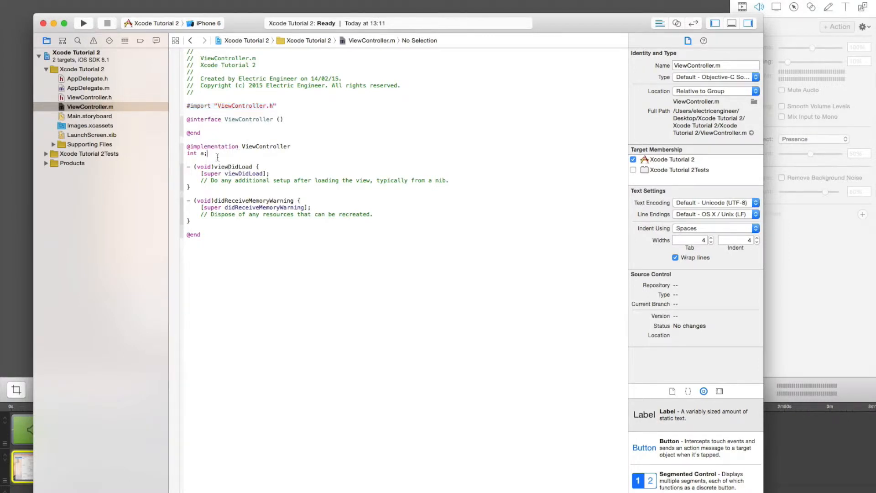
left_click(190, 161)
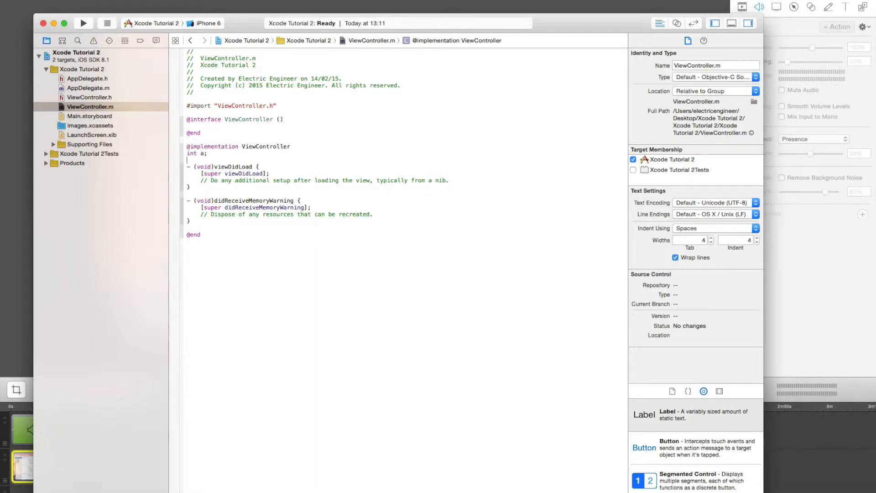
Type 'float b;', 'double c;' and 'char d;' on separate lines under 'int a;'
type("float b;")
type("d")
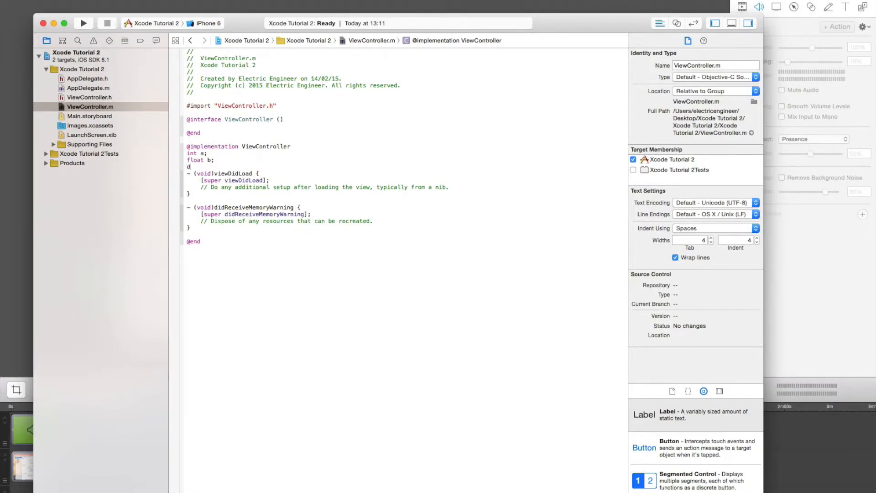
type("ouble")
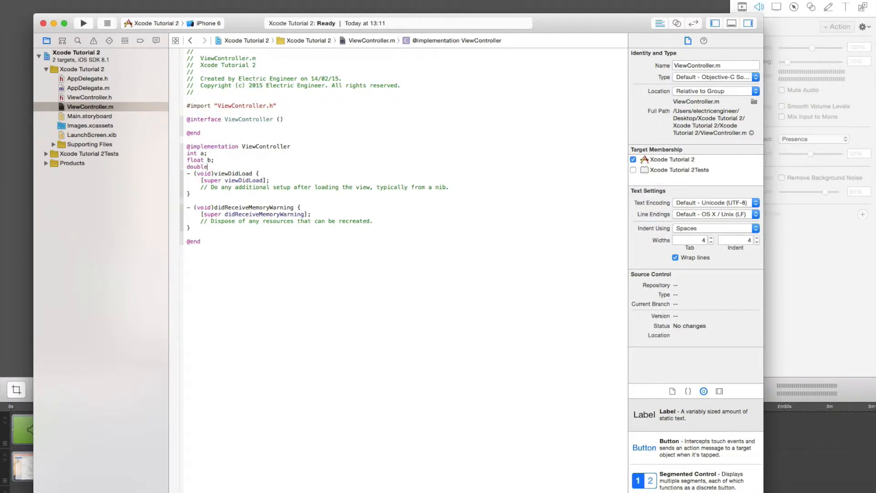
type("c;")
type("char")
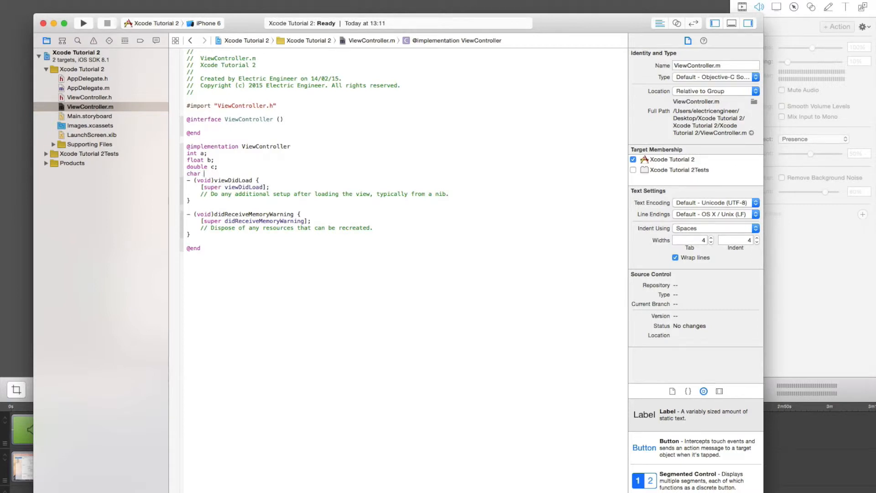
type("d;")
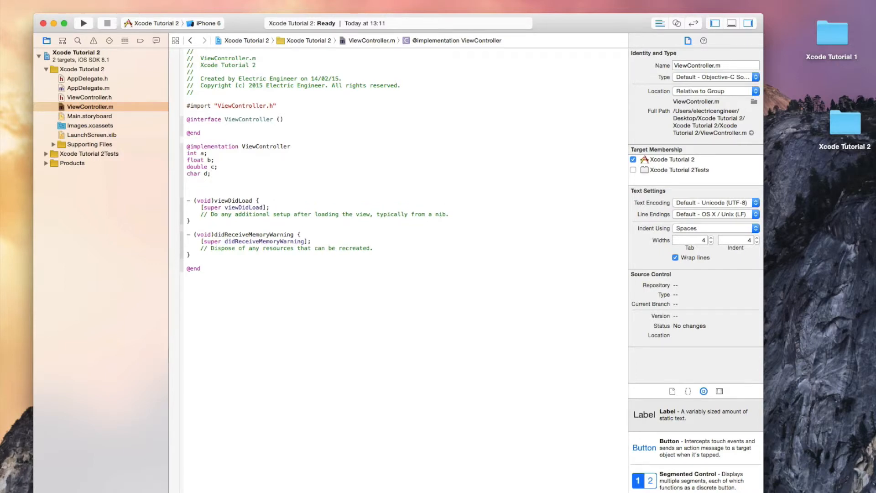
Type 'NSString *e;' below 'char d;', correcting capitalisation and the pointer asterisk
left_click(189, 180)
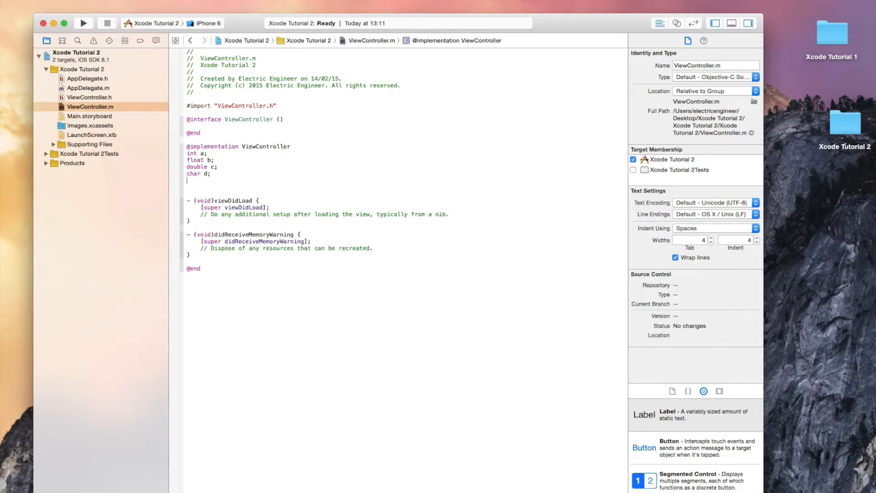
type("String")
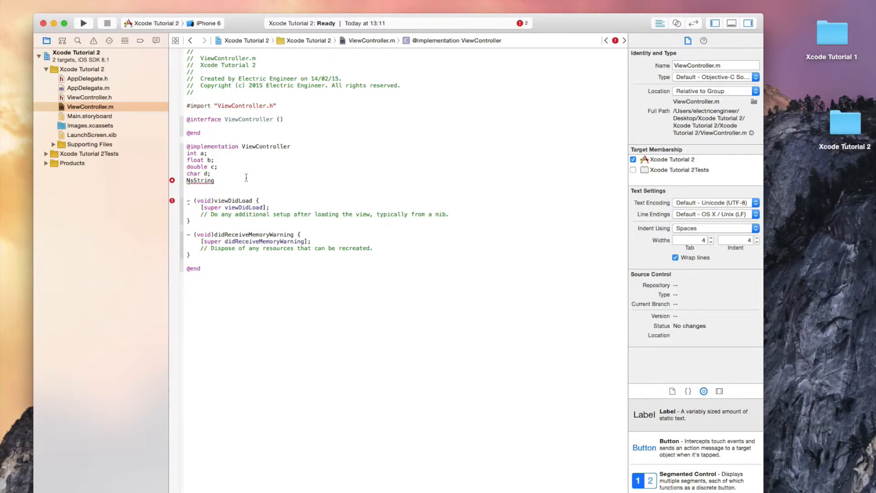
left_click(172, 181)
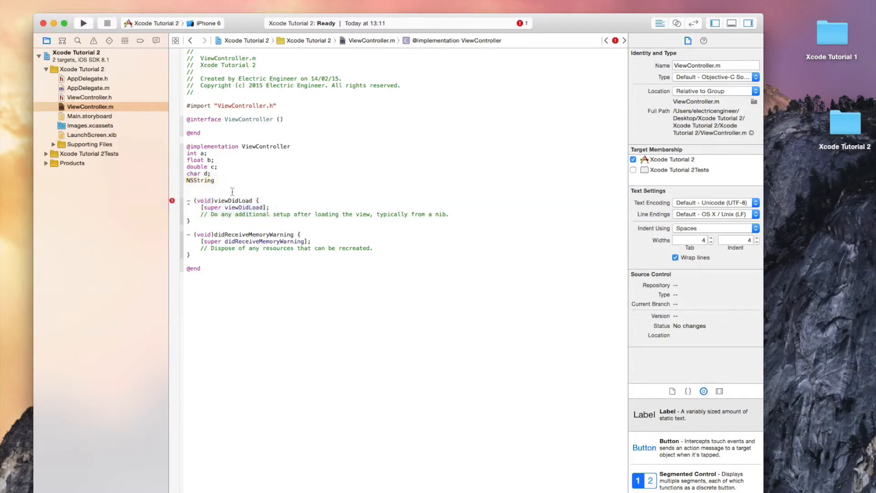
left_click(217, 180)
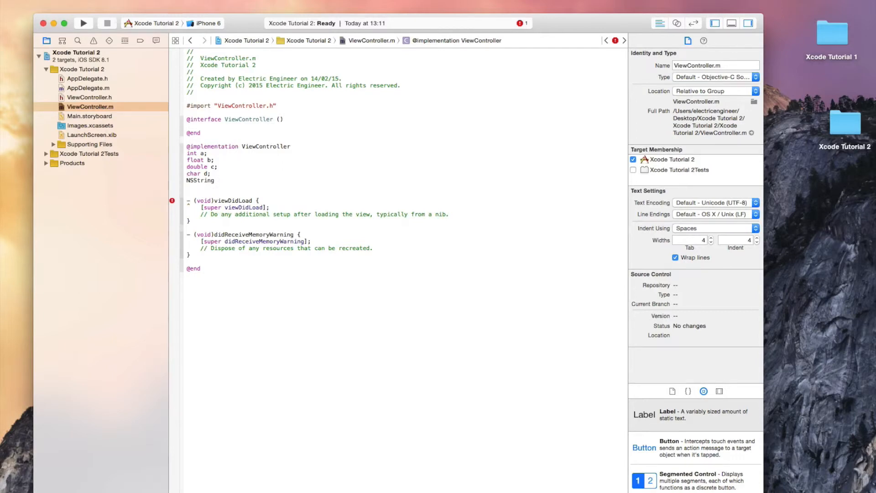
type("*")
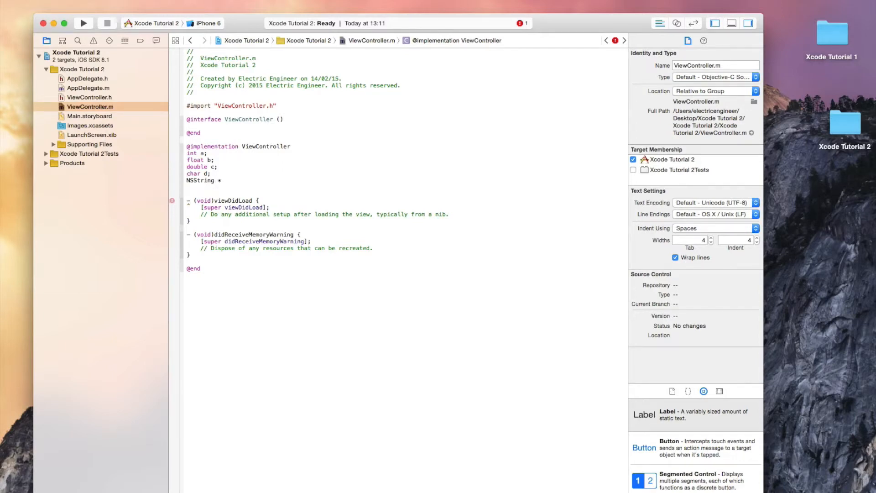
type("a;")
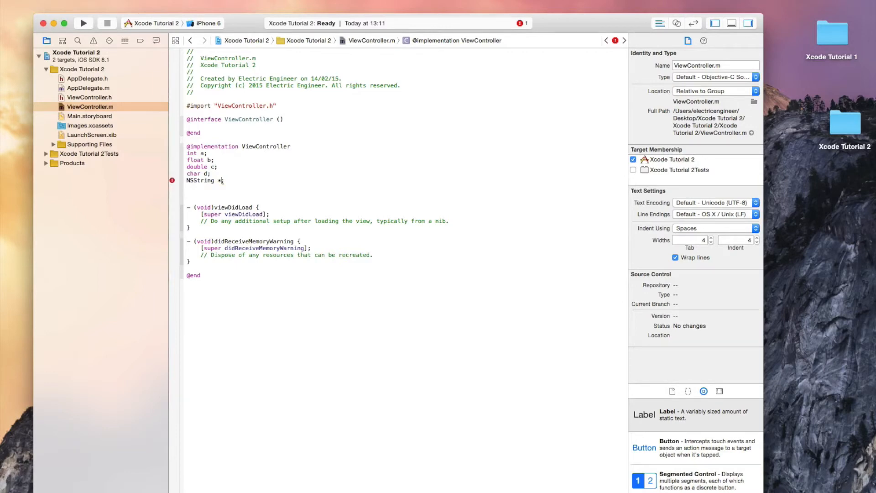
type("d")
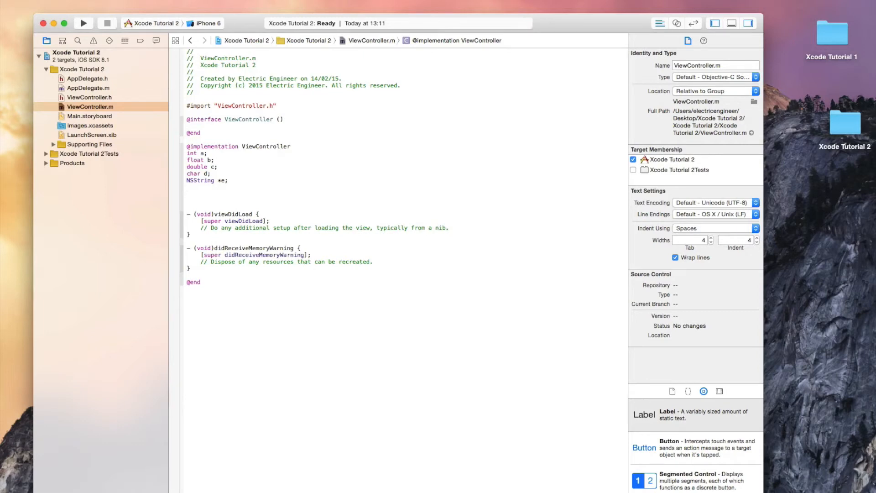
left_click(187, 188)
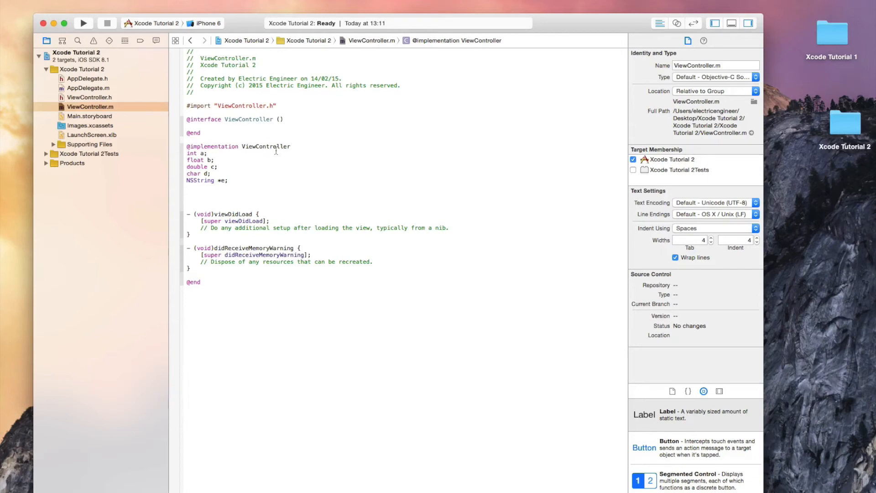
left_click(188, 189)
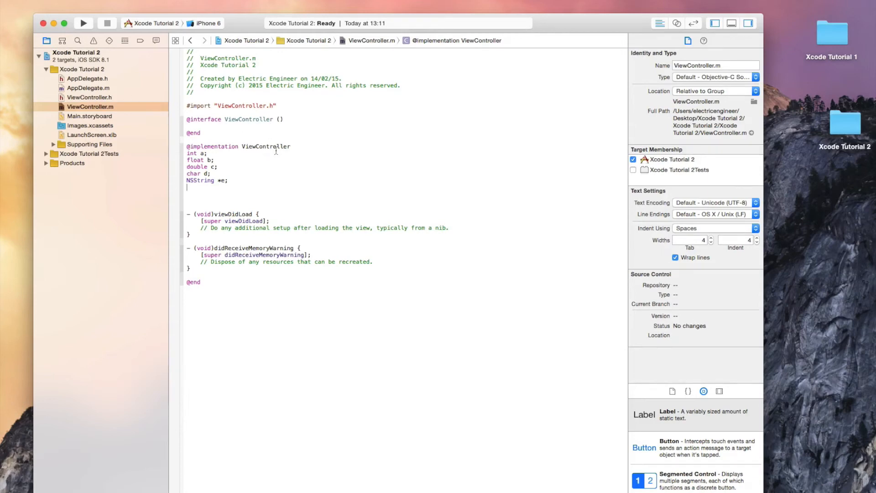